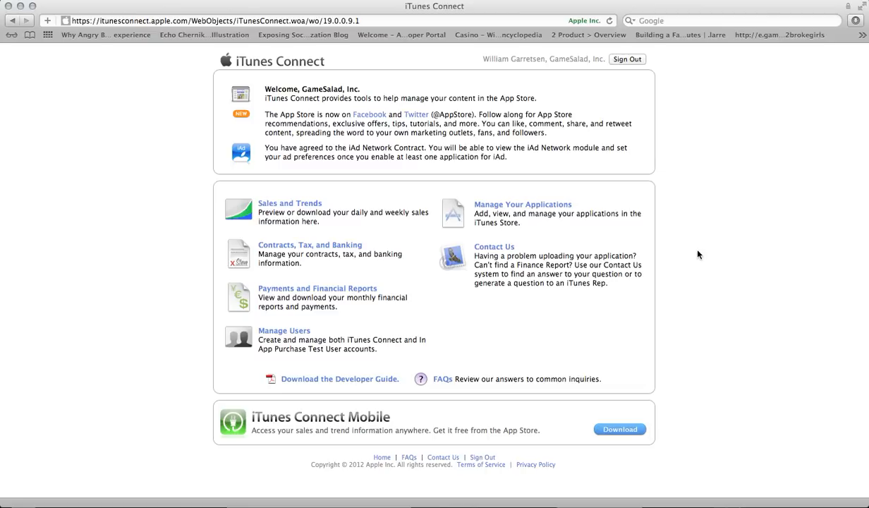
pyautogui.moveTo(691, 254)
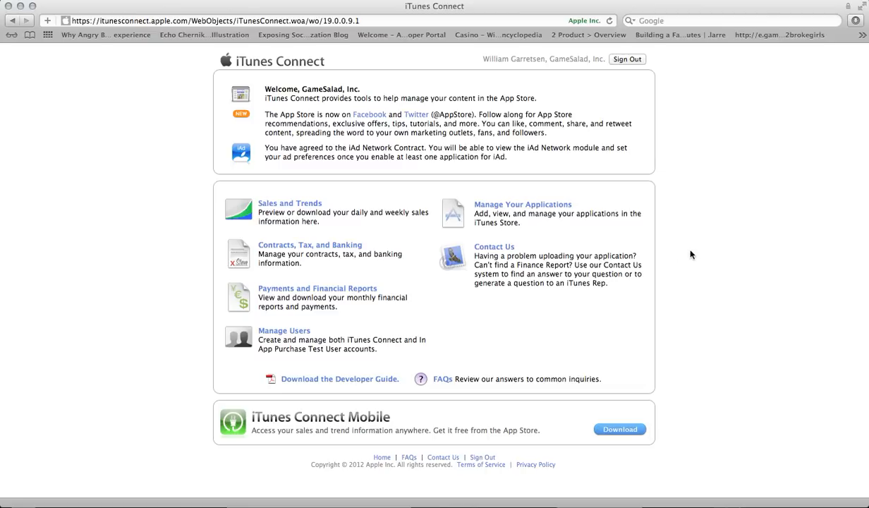
pyautogui.moveTo(596, 238)
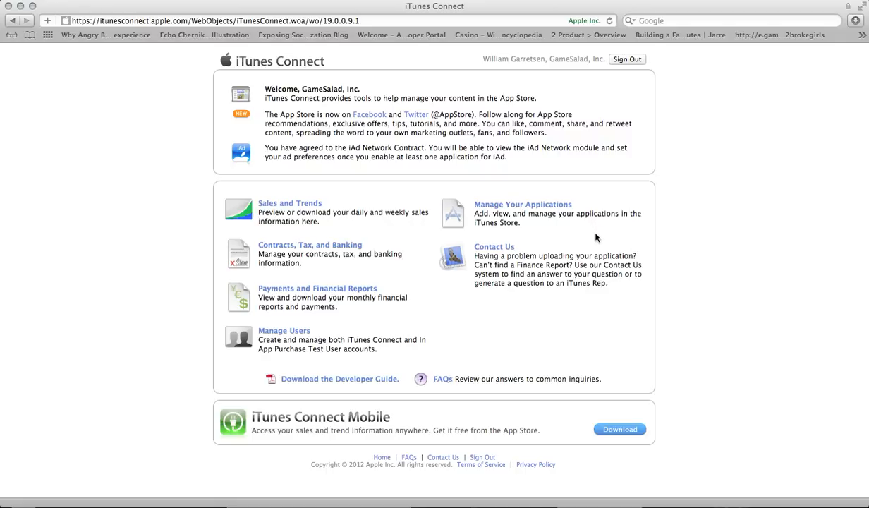
pyautogui.moveTo(596, 237)
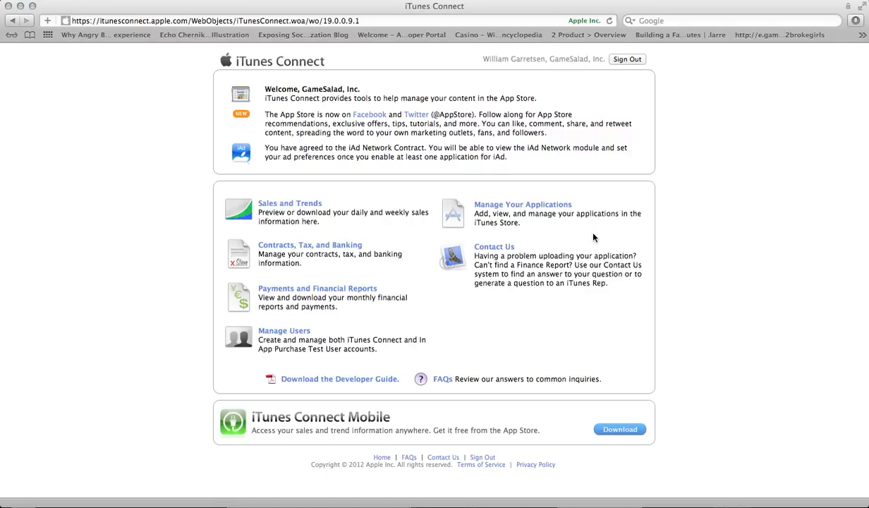
pyautogui.moveTo(590, 240)
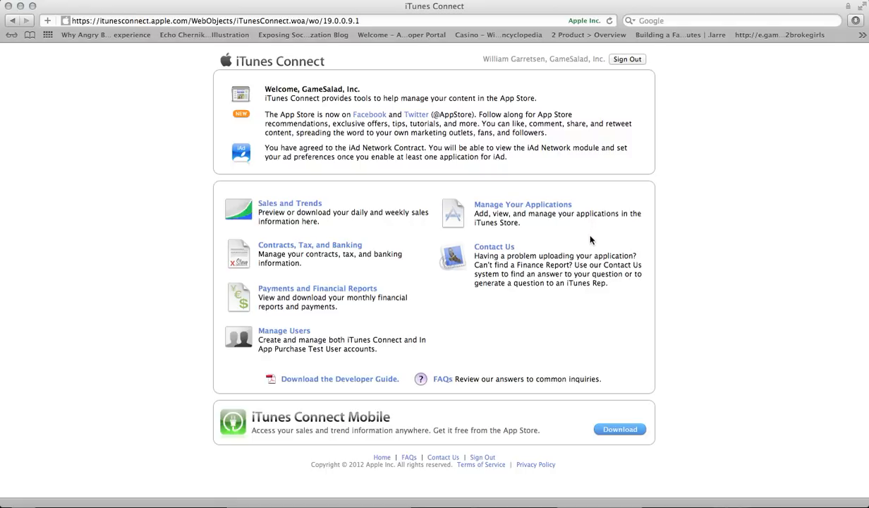
pyautogui.moveTo(593, 244)
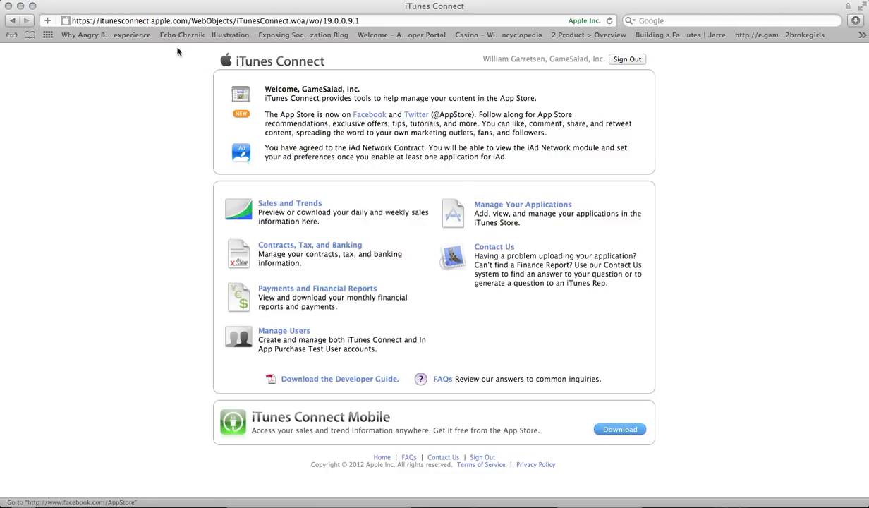
pyautogui.moveTo(458, 175)
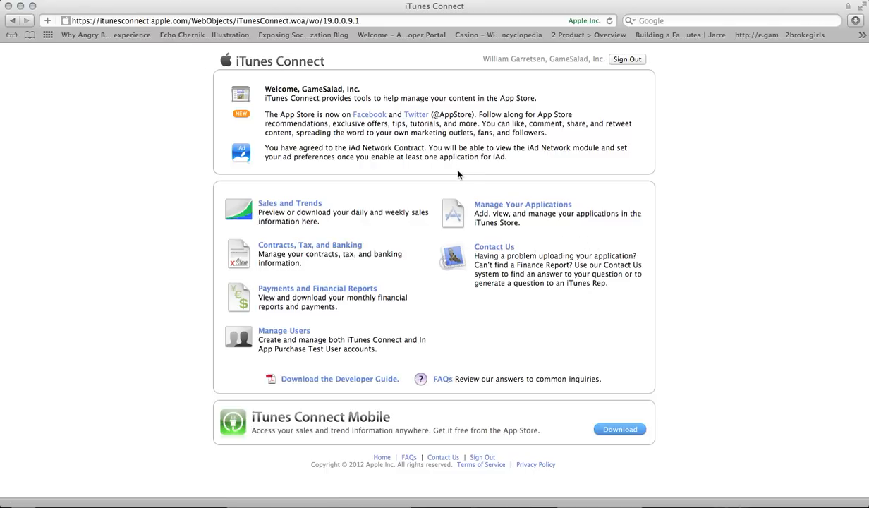
# Step: Open the Game Center Achievements app's details page from Manage Your Applications
pyautogui.click(523, 203)
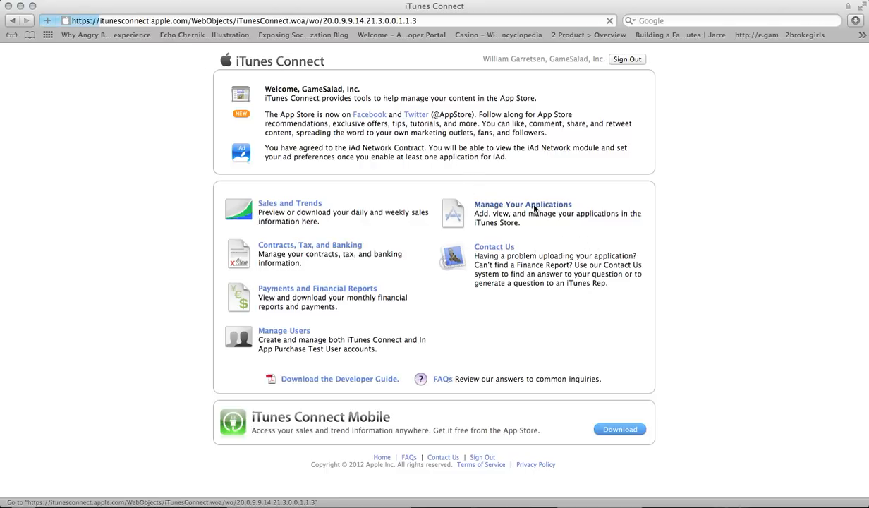
pyautogui.click(523, 203)
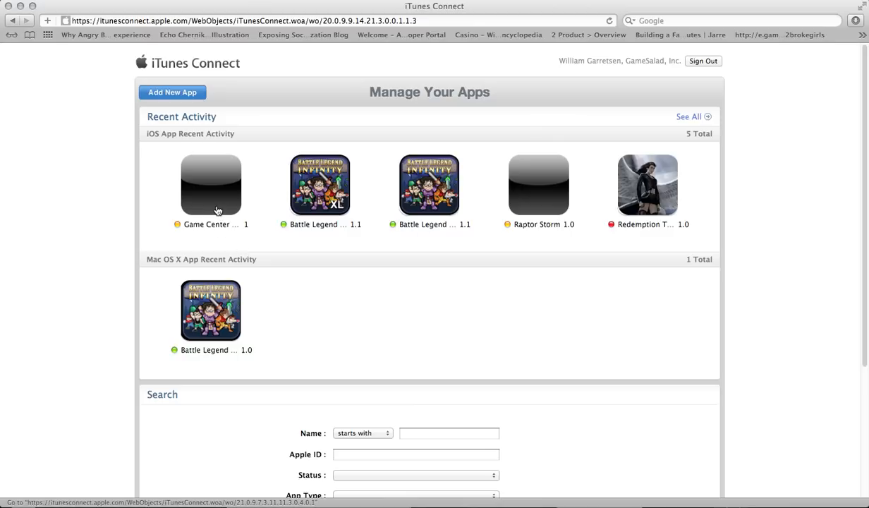
pyautogui.moveTo(263, 264)
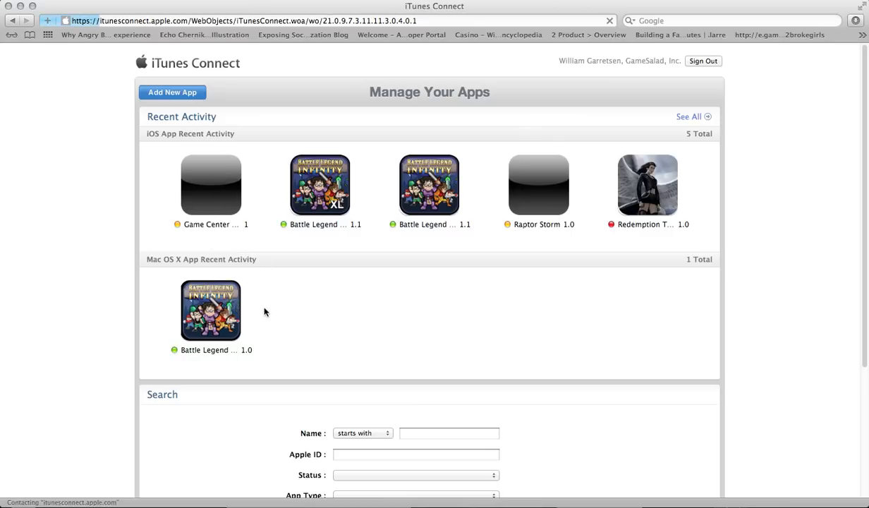
pyautogui.click(211, 185)
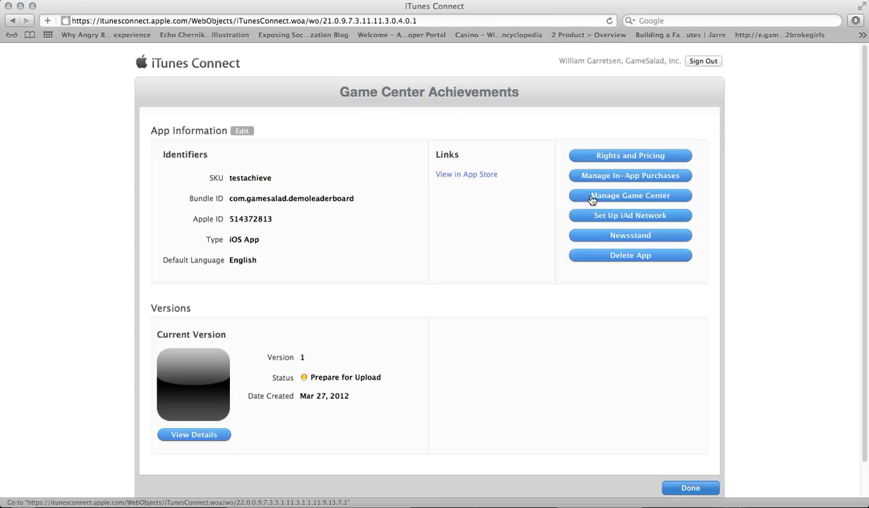
# Step: Disable and re-enable Game Center so the Leaderboard and Achievements Set up sections appear
pyautogui.click(629, 195)
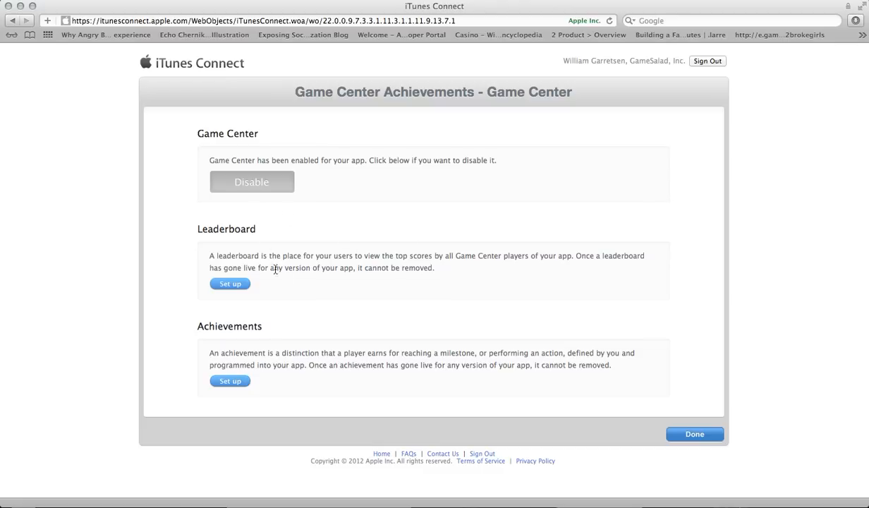
pyautogui.click(251, 182)
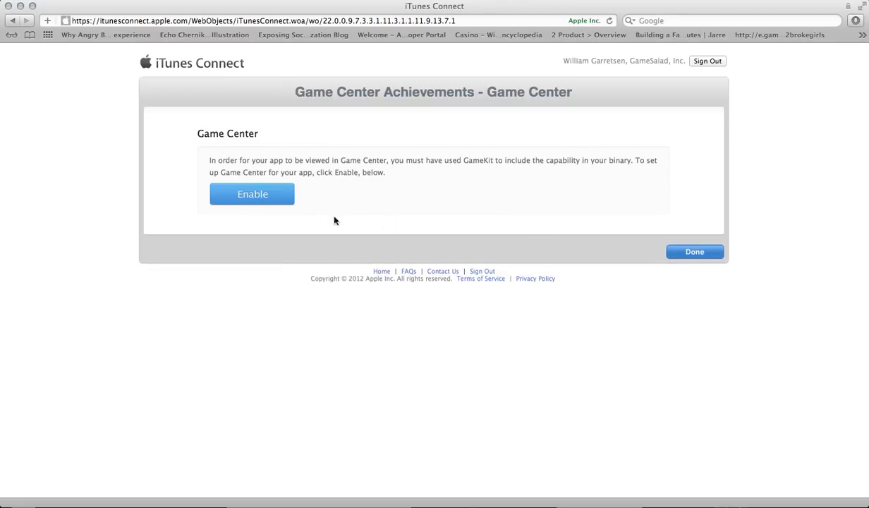
pyautogui.moveTo(231, 236)
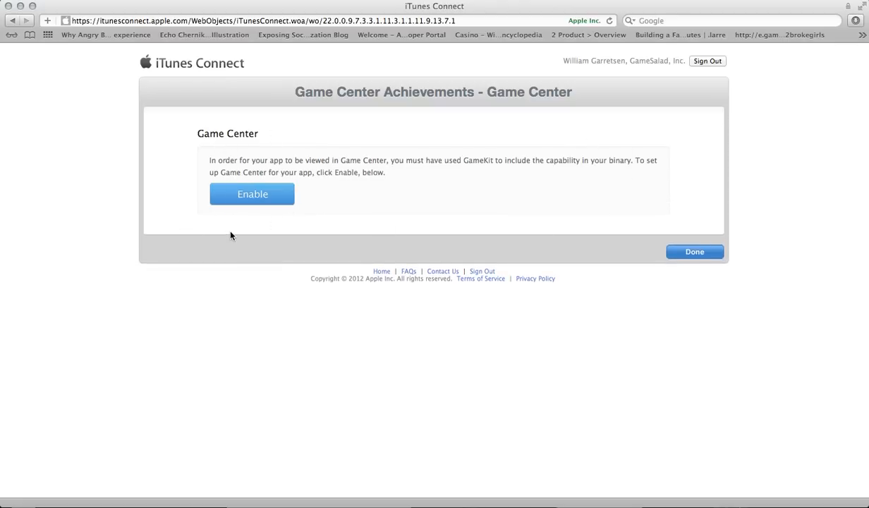
pyautogui.click(251, 194)
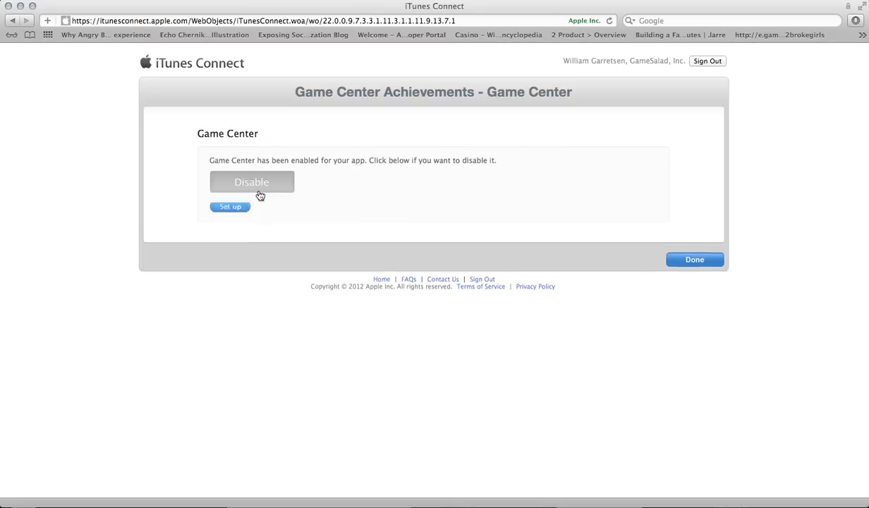
pyautogui.click(230, 206)
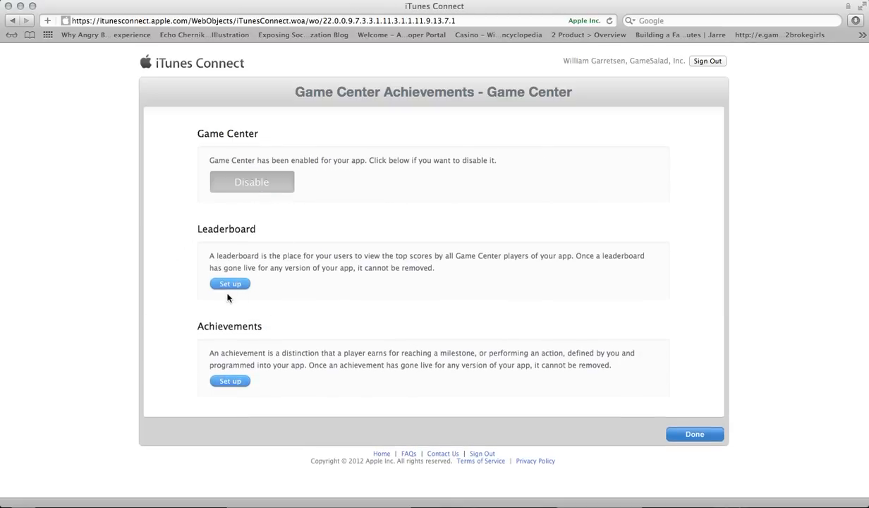
pyautogui.moveTo(237, 396)
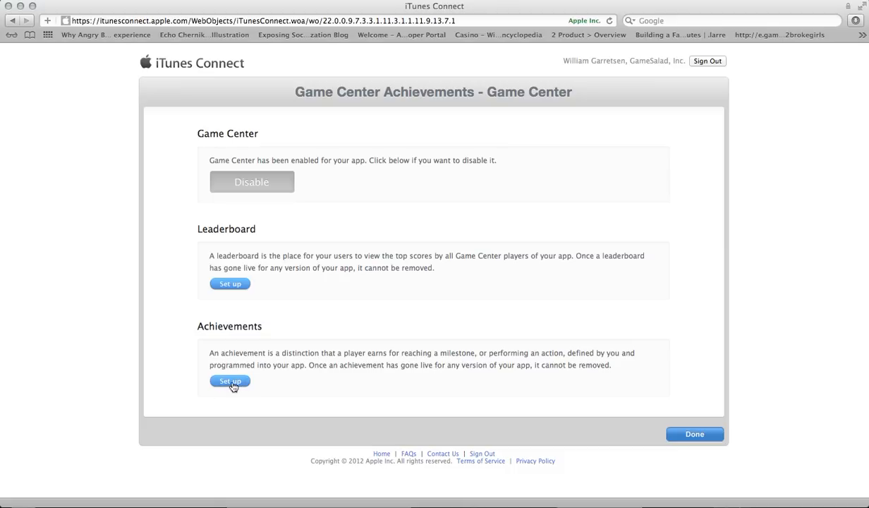
# Step: Open the Achievements setup page, showing 1000 points remaining, and start a new achievement
pyautogui.click(230, 381)
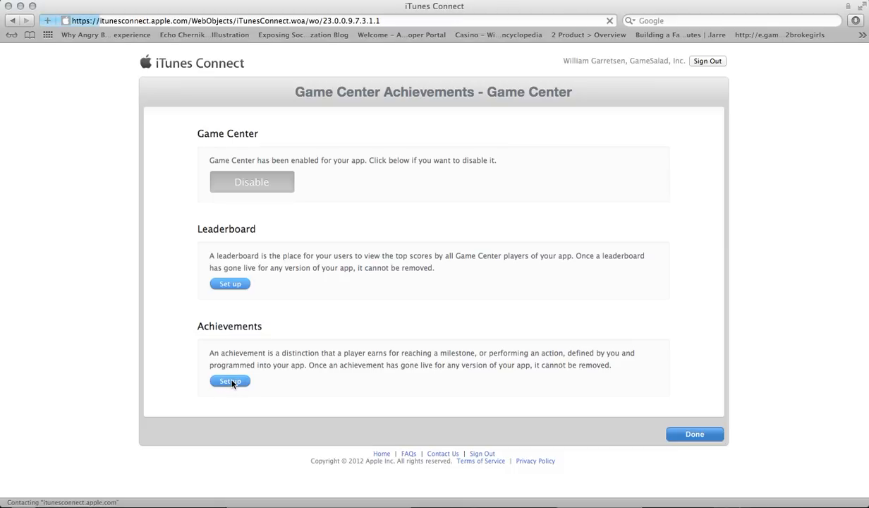
pyautogui.click(229, 381)
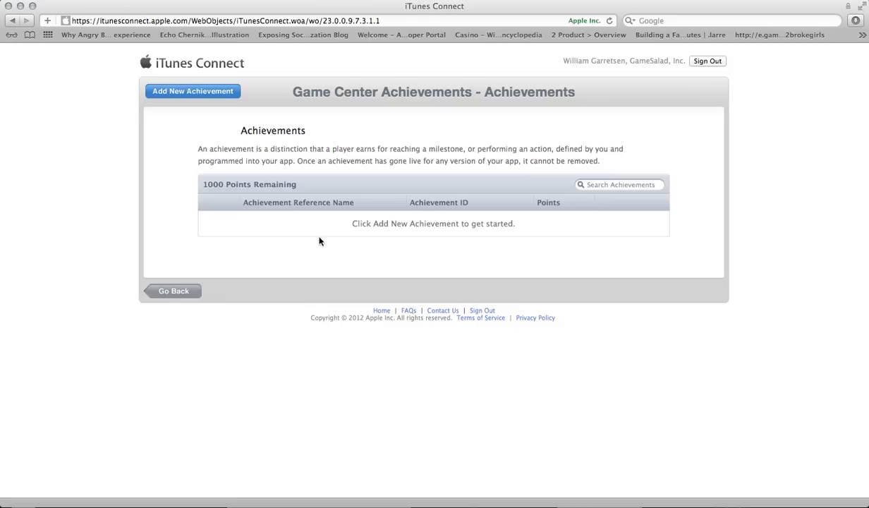
pyautogui.moveTo(192, 91)
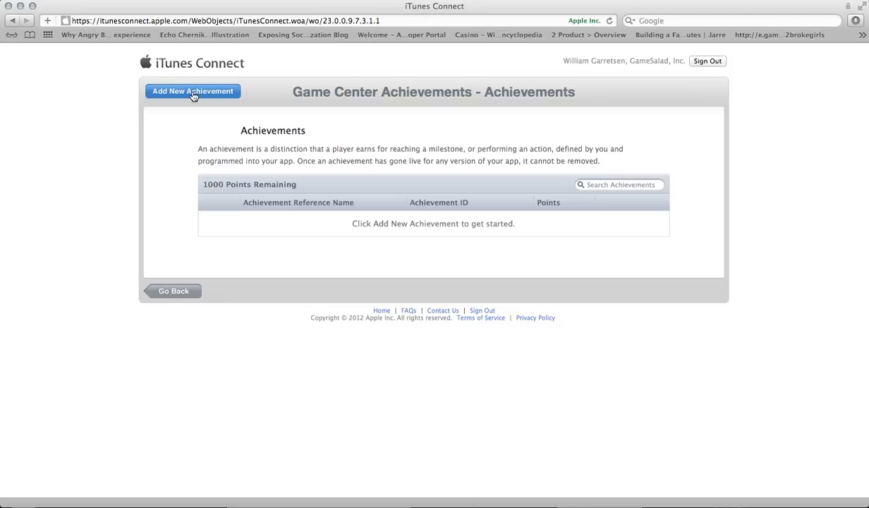
pyautogui.click(192, 91)
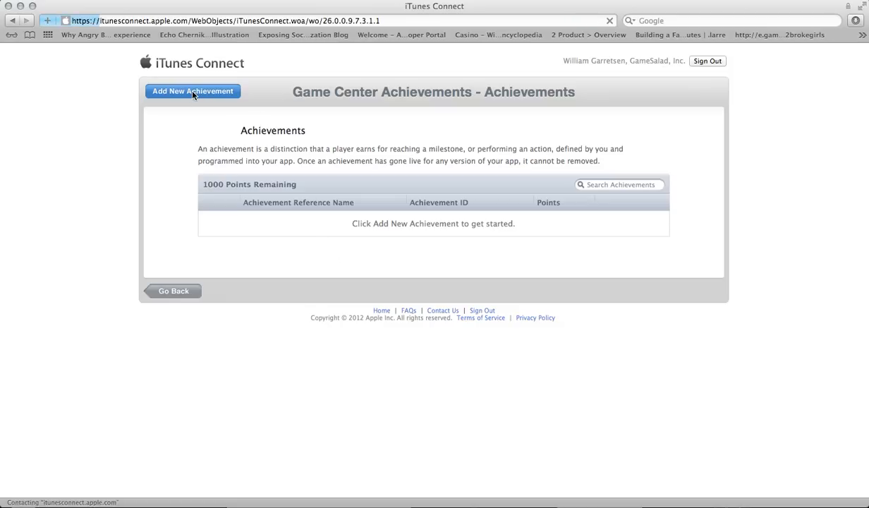
# Step: Enter 'Test Achievement For Video' as the achievement reference name
pyautogui.click(193, 91)
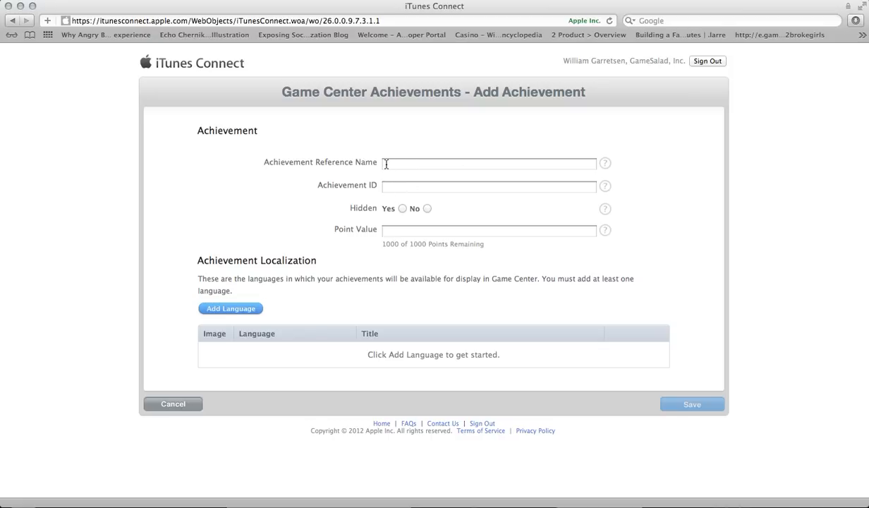
pyautogui.click(488, 163)
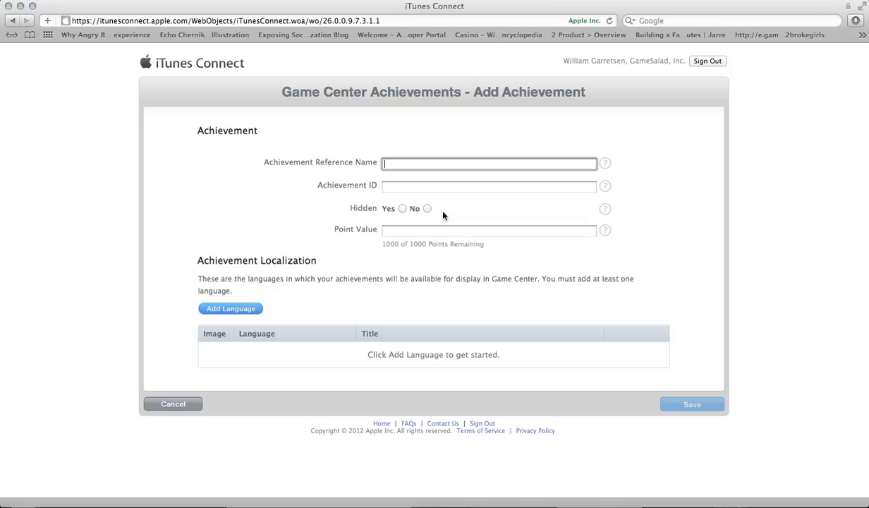
pyautogui.write('Test')
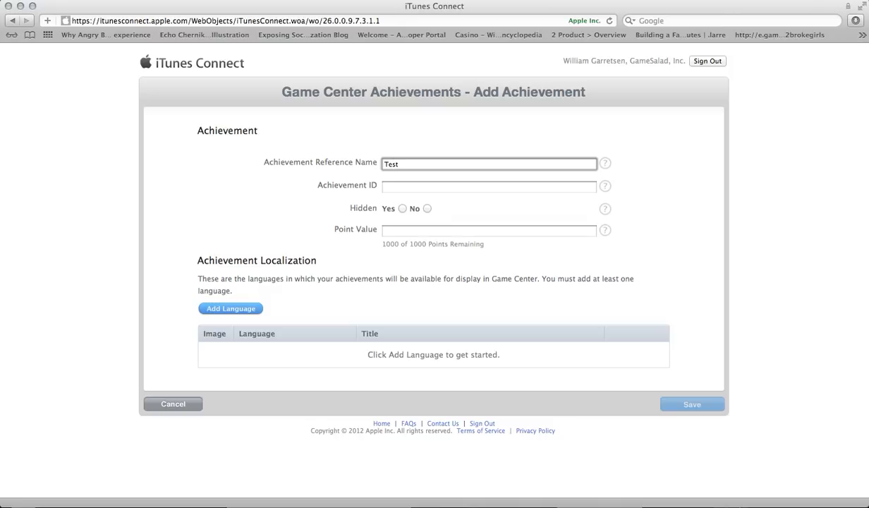
pyautogui.write('Achievement')
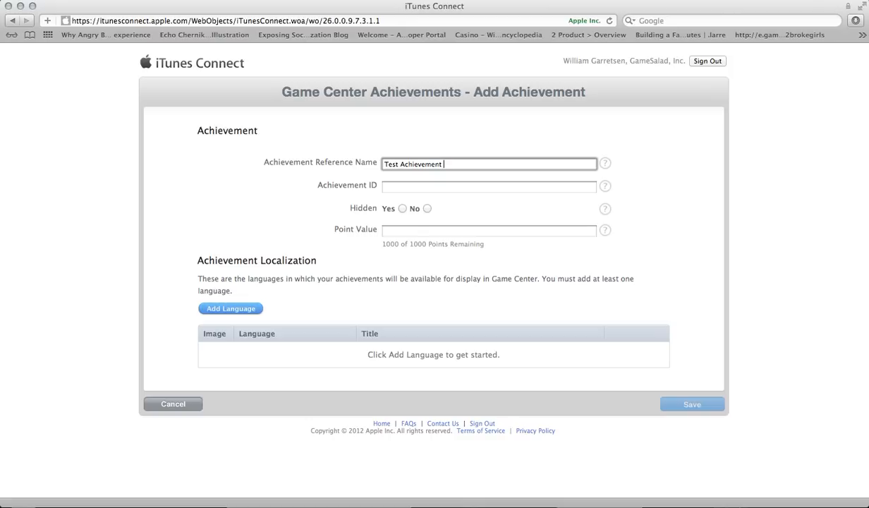
pyautogui.write('1')
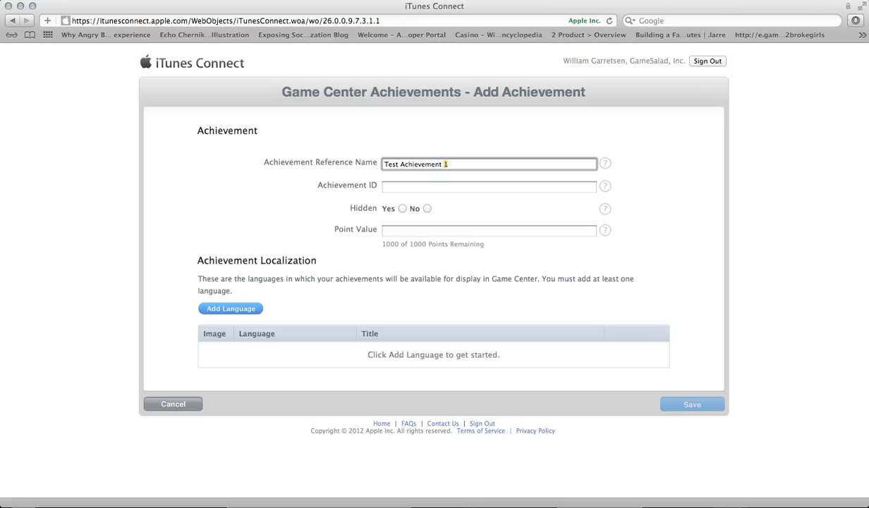
pyautogui.write('For Video')
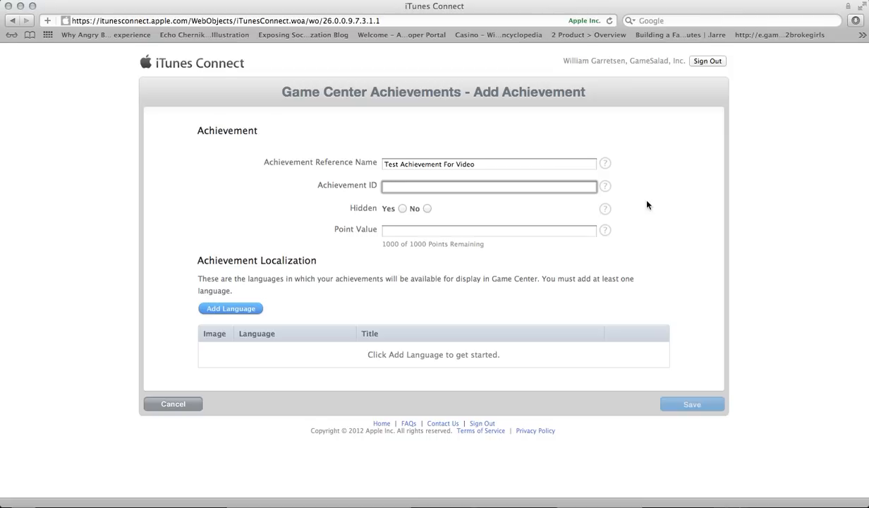
# Step: Set the achievement ID to 'test_achievement_1' and mark it as not hidden
pyautogui.write('a')
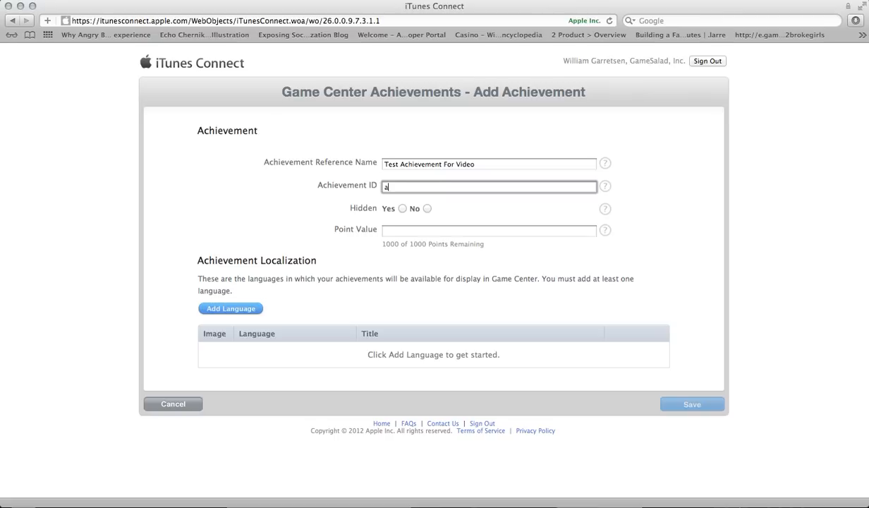
pyautogui.press('Backspace')
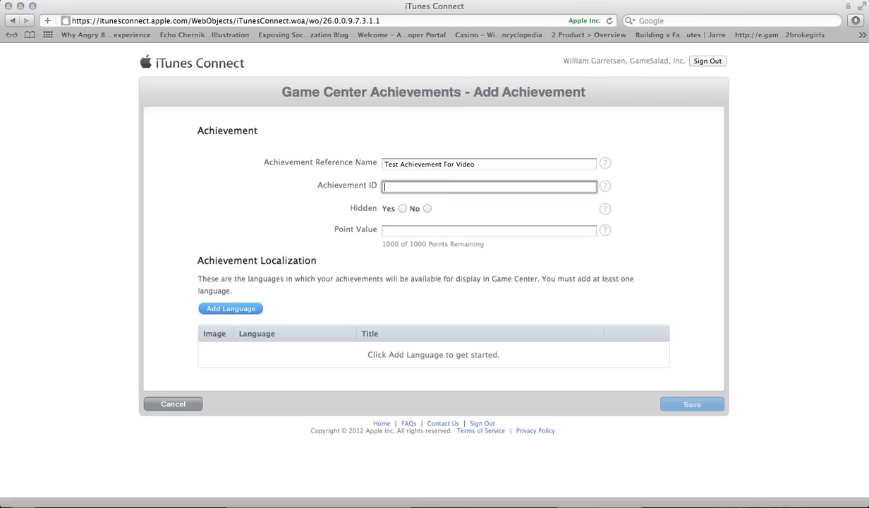
pyautogui.write('test_achievement_1')
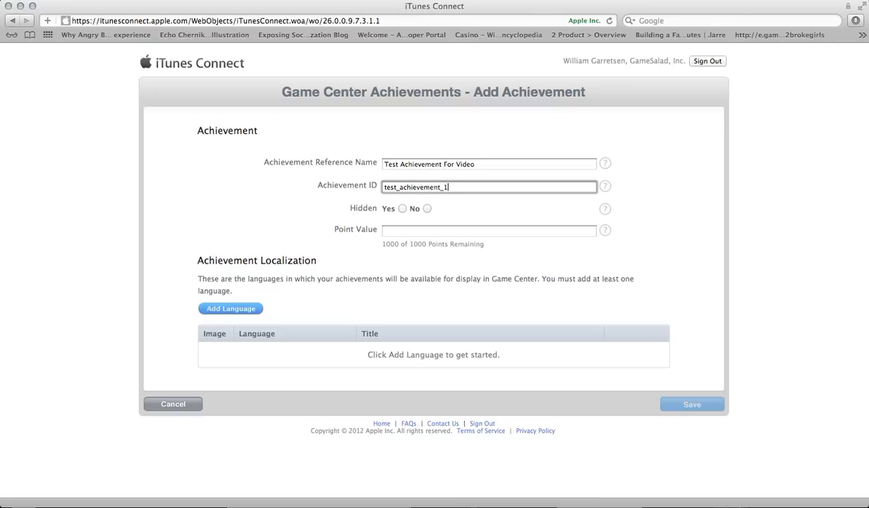
pyautogui.moveTo(520, 182)
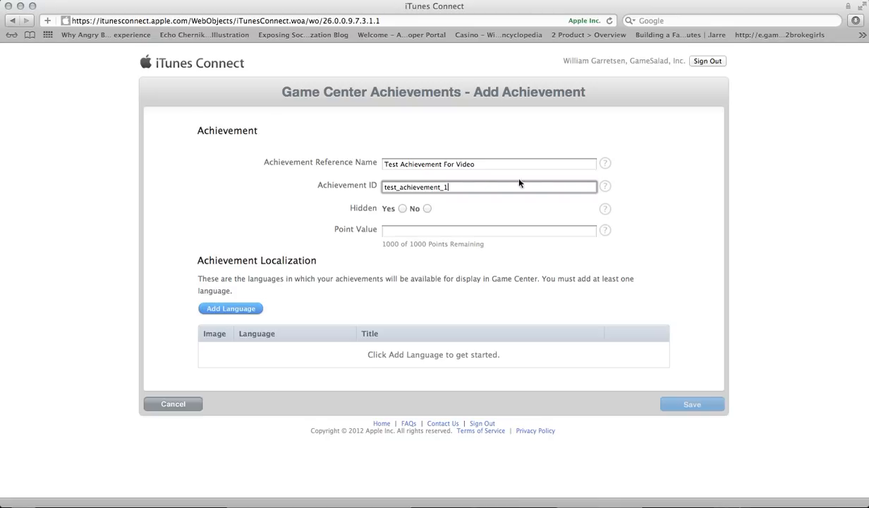
pyautogui.click(426, 209)
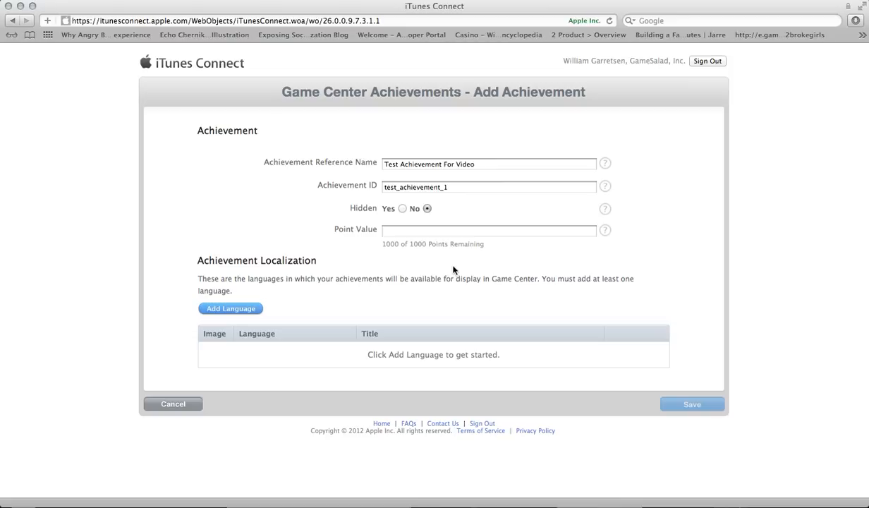
# Step: Give the achievement a point value of 25, leaving 975 of 1000 points
pyautogui.click(488, 230)
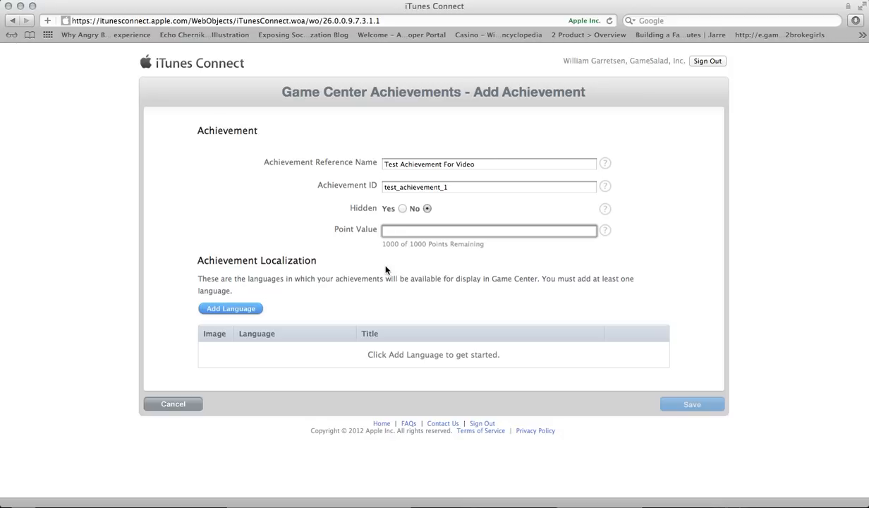
pyautogui.click(489, 230)
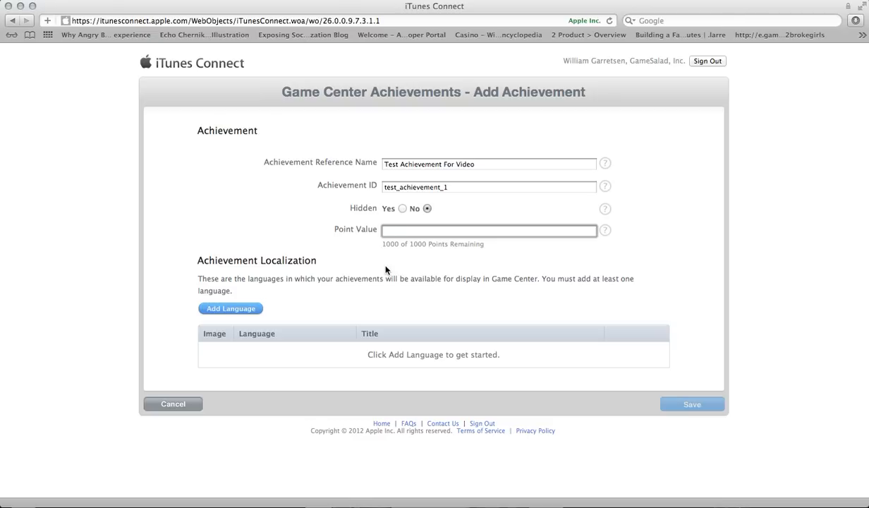
pyautogui.click(489, 230)
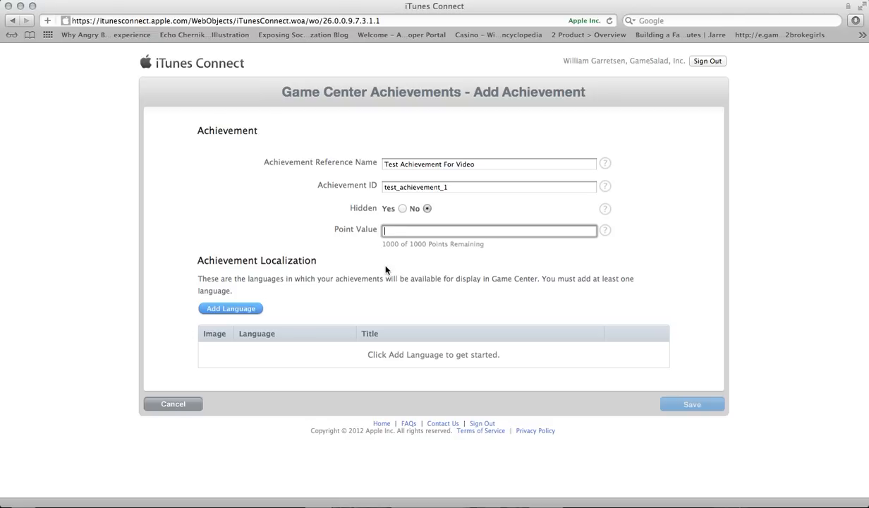
pyautogui.write('25')
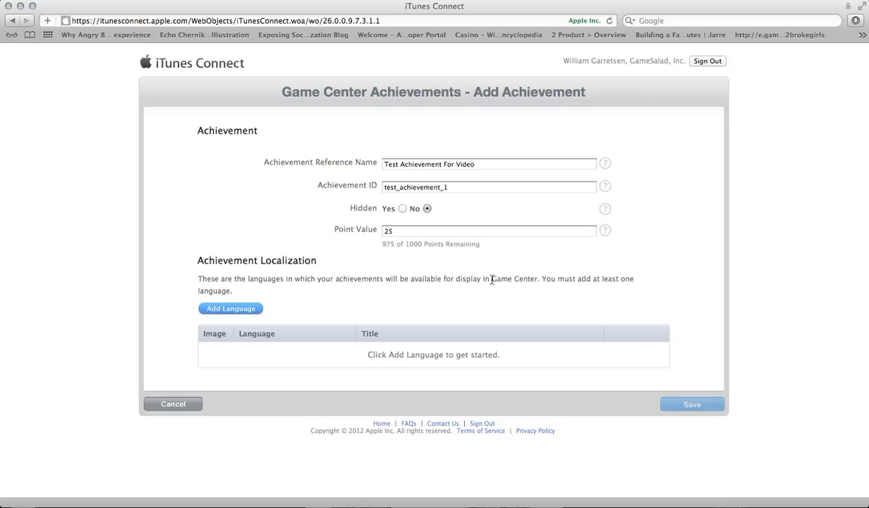
pyautogui.moveTo(308, 293)
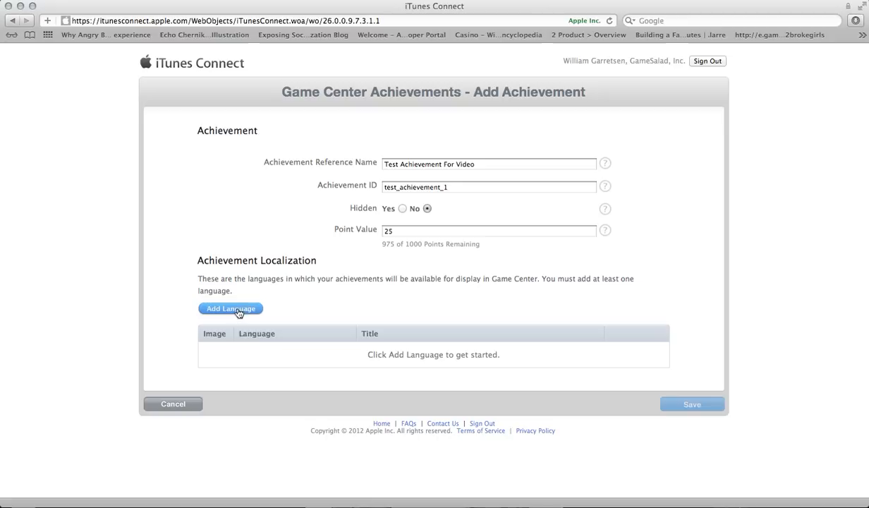
pyautogui.moveTo(194, 265)
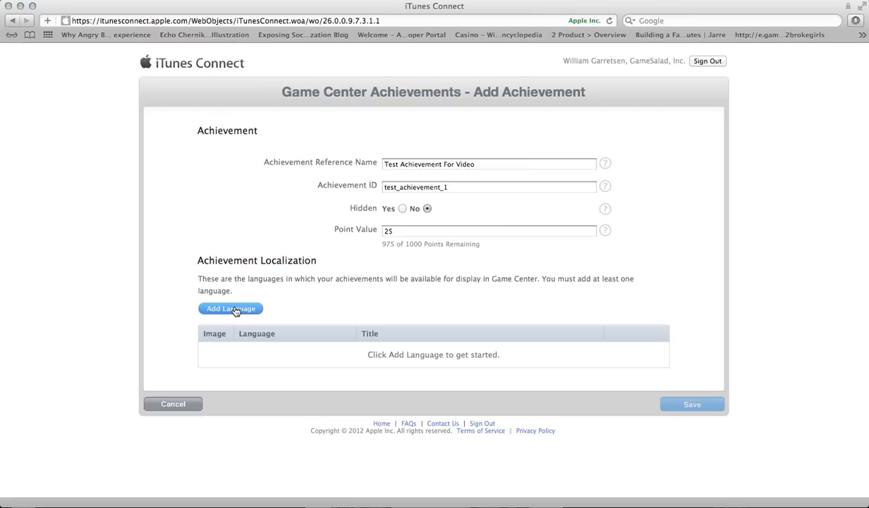
# Step: Add an English localization titled 'Super Awesome Award'
pyautogui.click(230, 309)
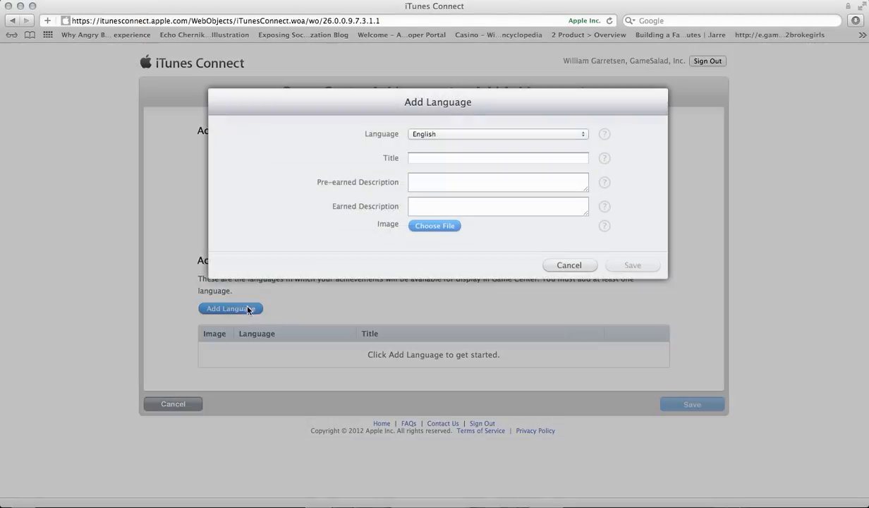
pyautogui.moveTo(444, 146)
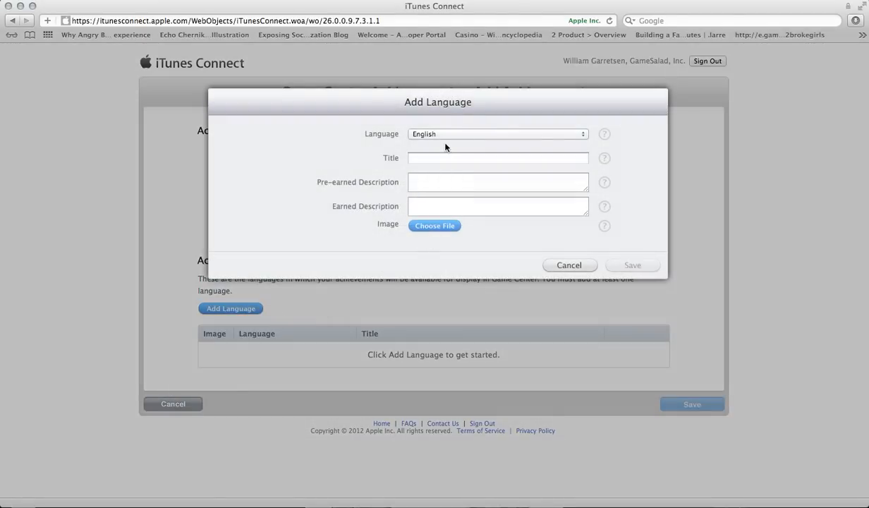
pyautogui.moveTo(439, 147)
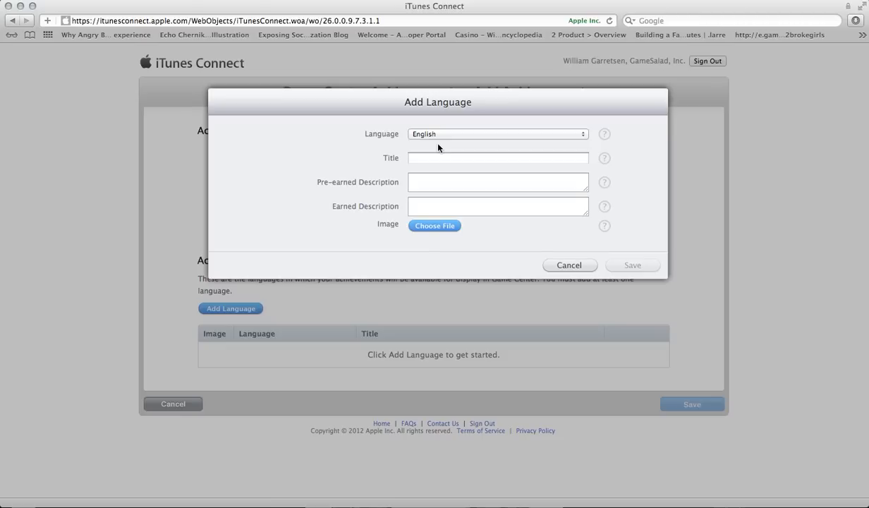
pyautogui.click(497, 158)
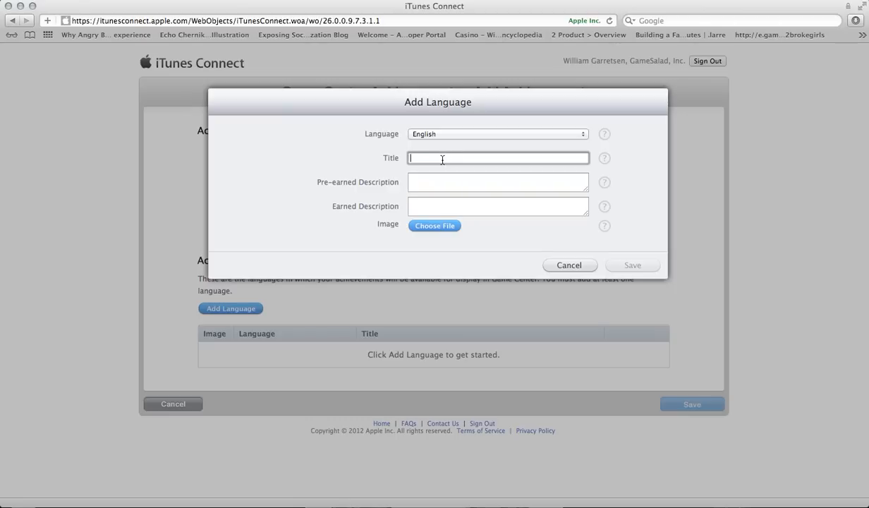
pyautogui.write('Super Awe')
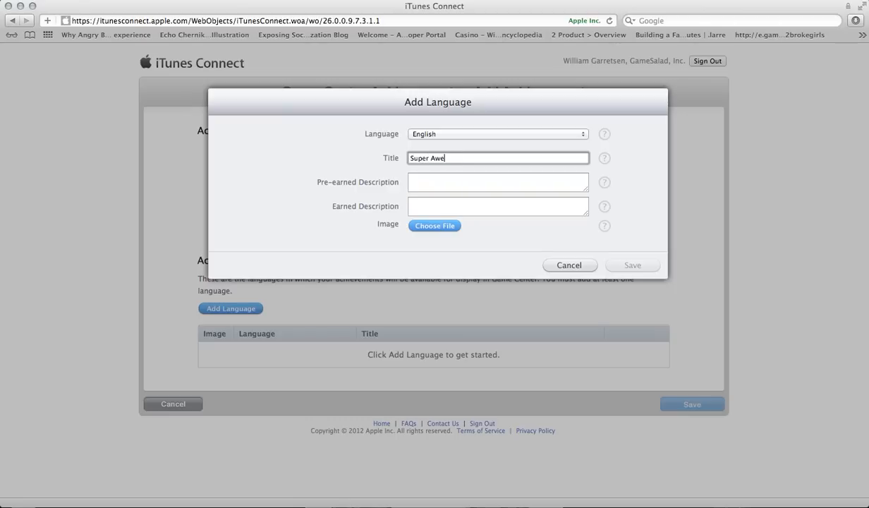
pyautogui.write('some Award')
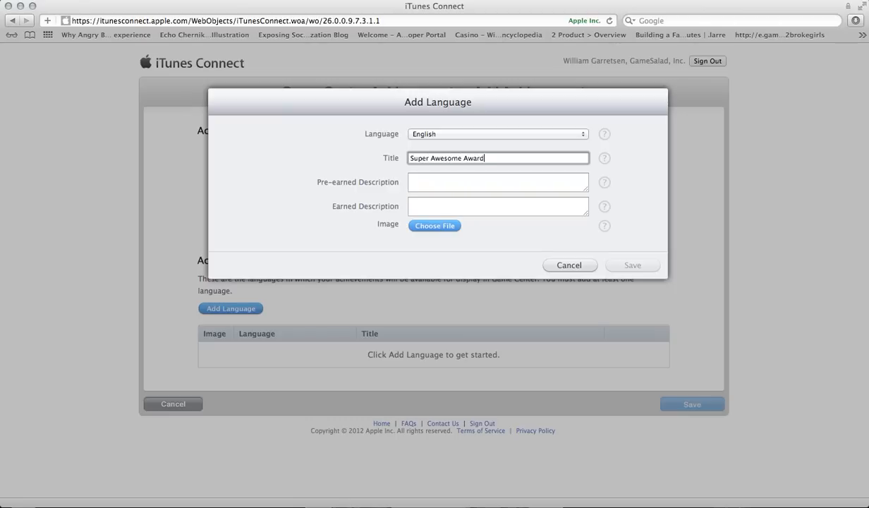
pyautogui.click(497, 181)
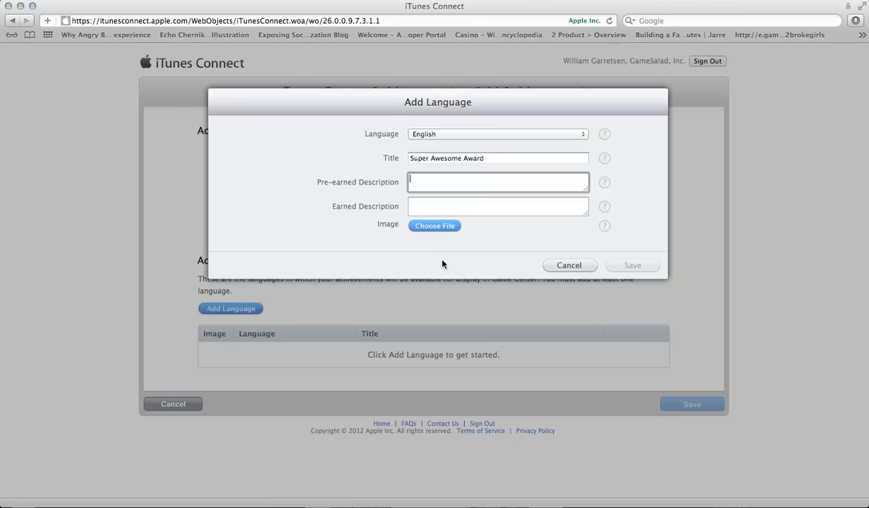
# Step: Enter pre-earned 'Shoot down a million enemies!' and earned 'Wow you are super awesome!' descriptions
pyautogui.write('Shoot')
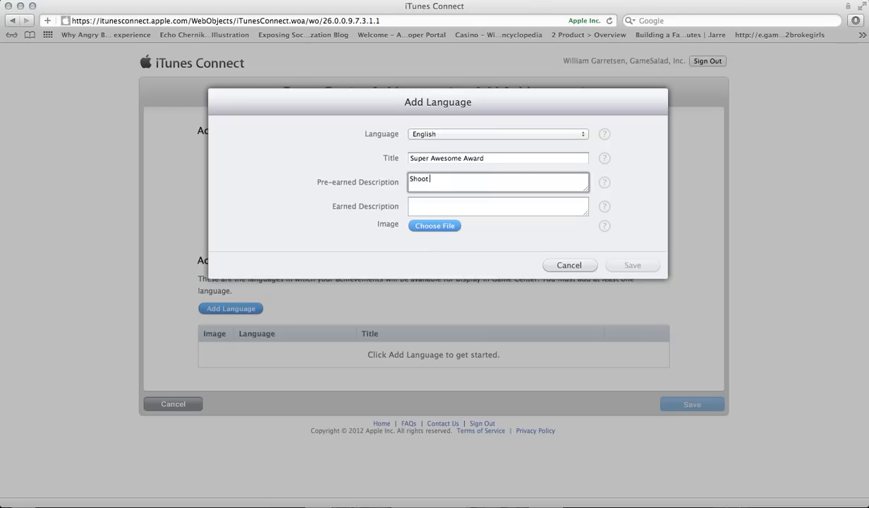
pyautogui.write('down a million enemies!')
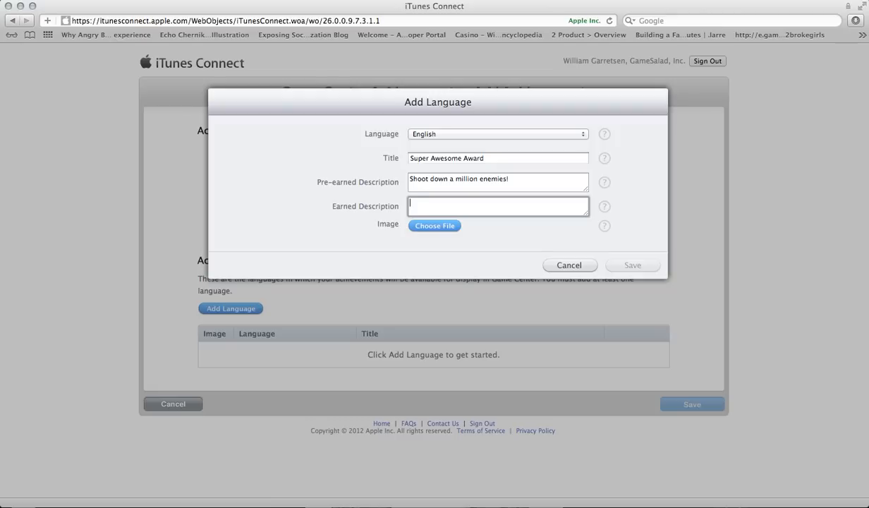
pyautogui.write('Wow you are a')
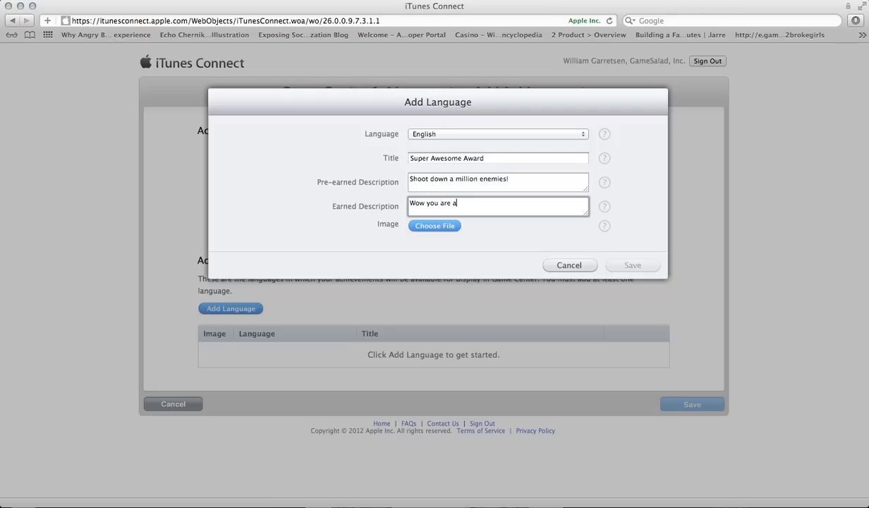
pyautogui.write('super')
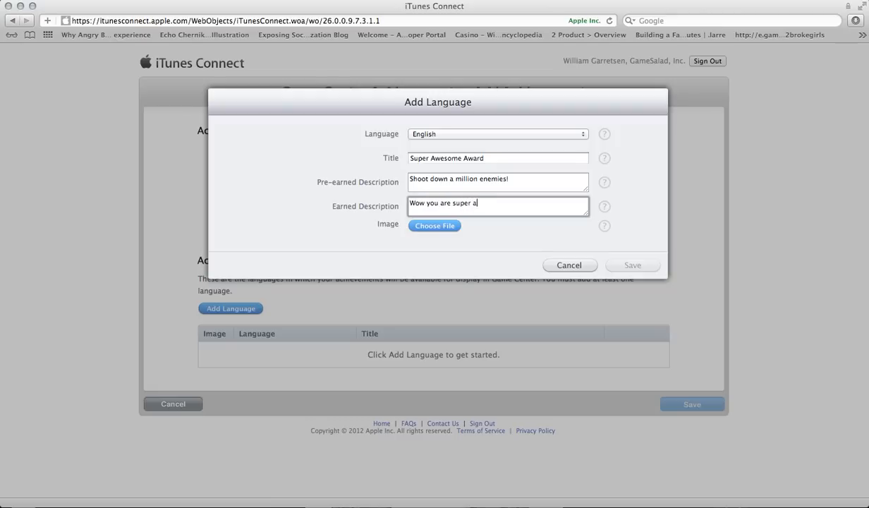
pyautogui.write('wesome!')
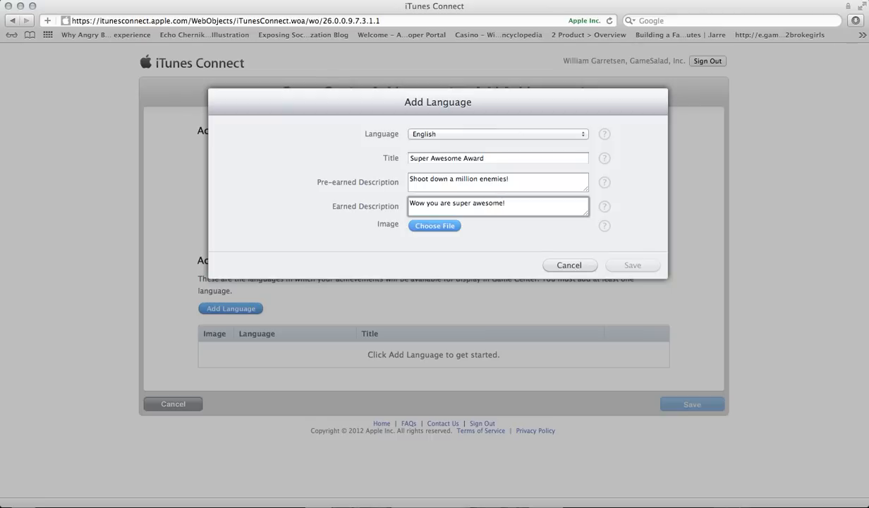
pyautogui.moveTo(434, 239)
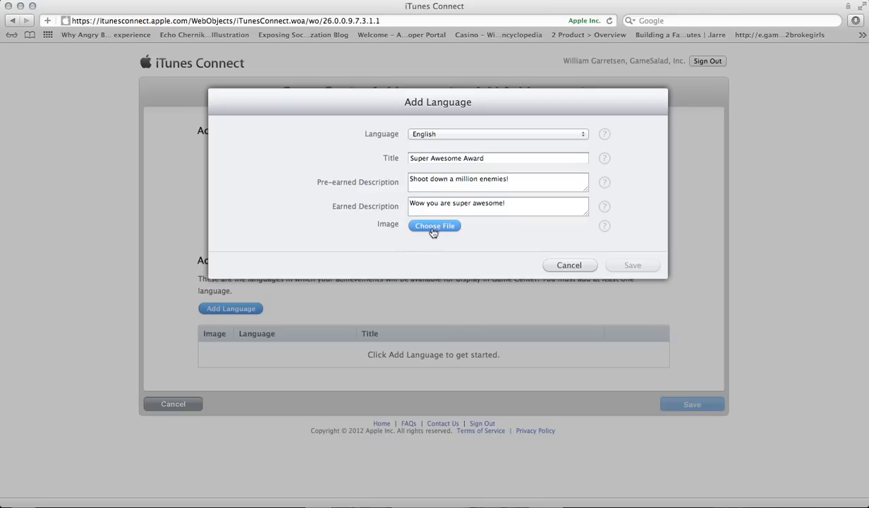
# Step: Upload the pixel-art masked character picture as the localization's achievement image
pyautogui.click(433, 225)
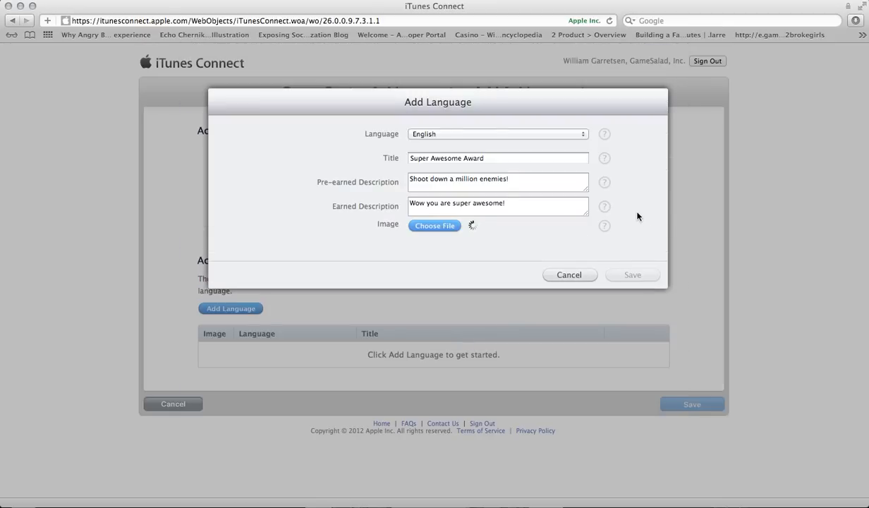
pyautogui.click(434, 225)
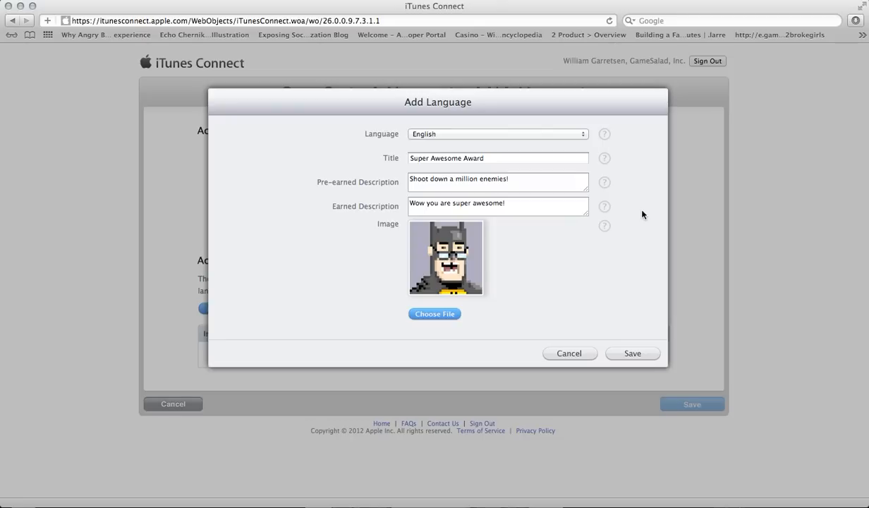
pyautogui.moveTo(562, 304)
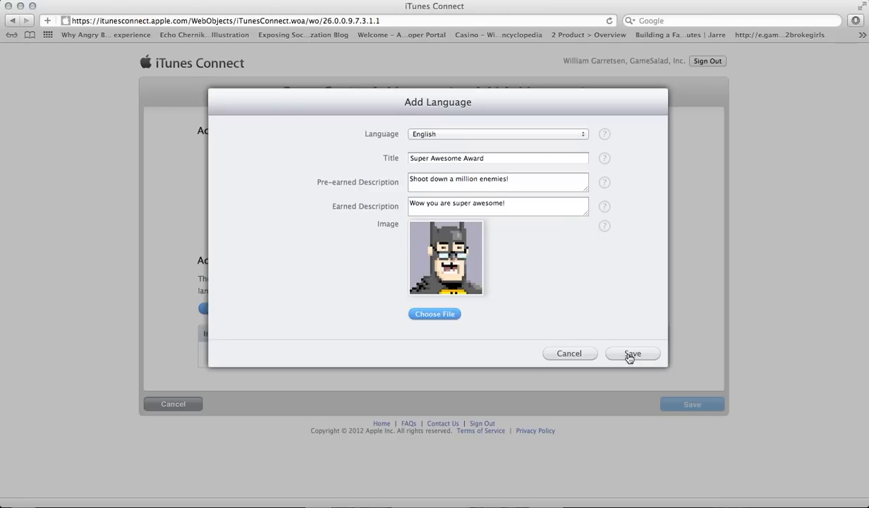
# Step: Save the English localization dialog, then save the new achievement
pyautogui.click(631, 353)
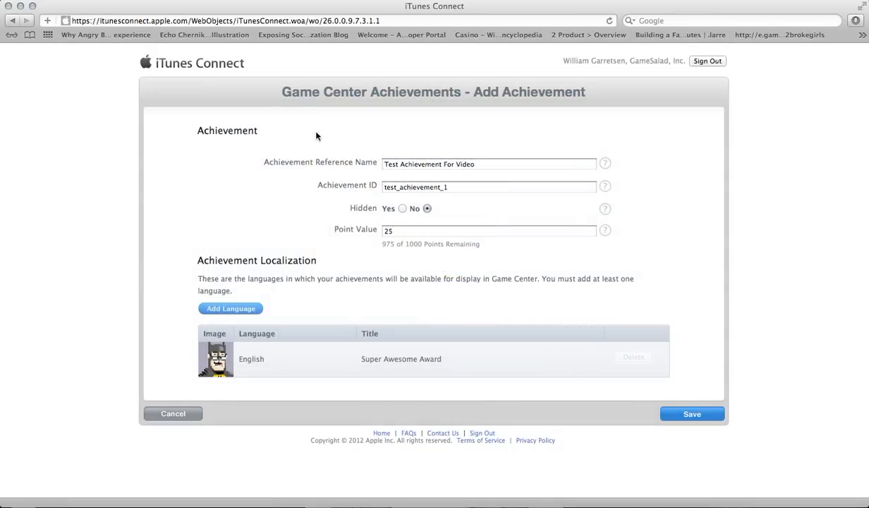
pyautogui.moveTo(590, 175)
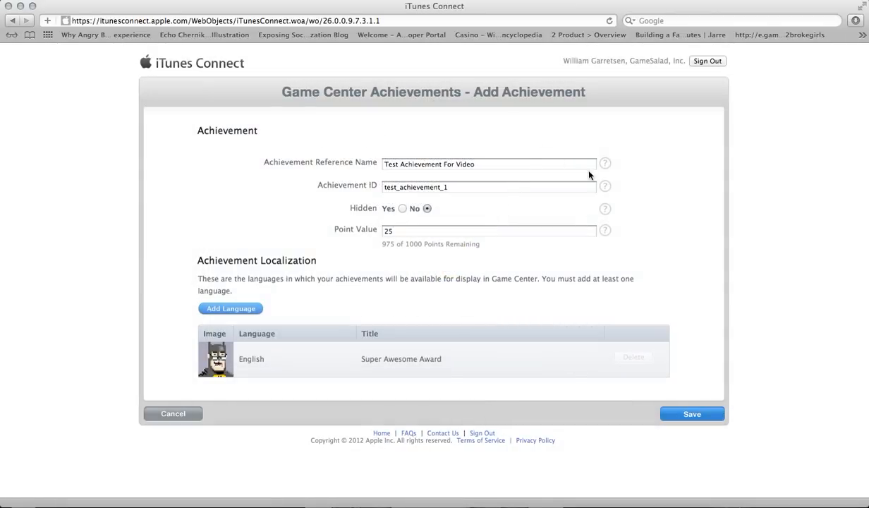
pyautogui.moveTo(663, 386)
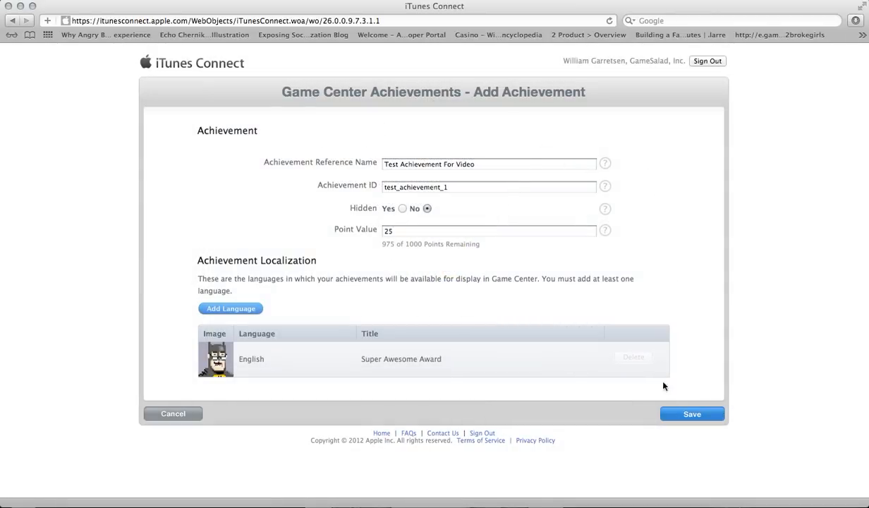
pyautogui.click(691, 413)
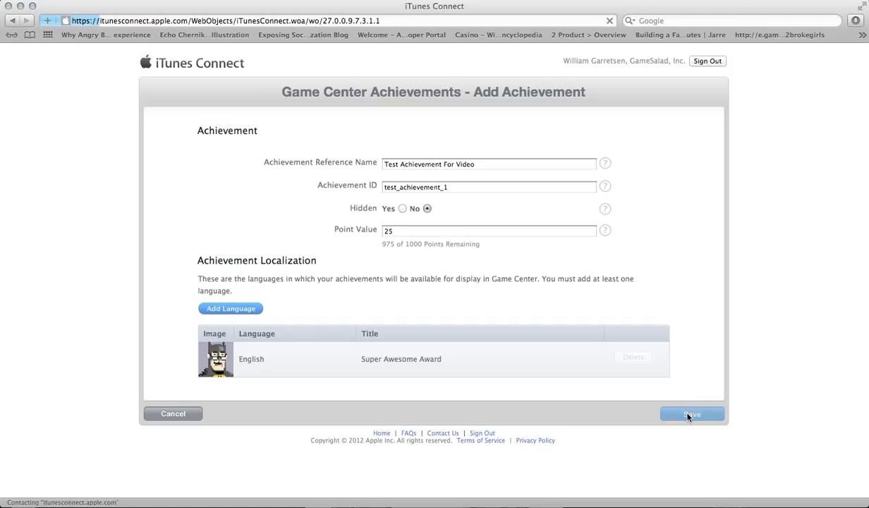
# Step: Save the achievement so 'Test Achievement For Video' (test_achievement_1, 25 points) appears in the list
pyautogui.click(692, 413)
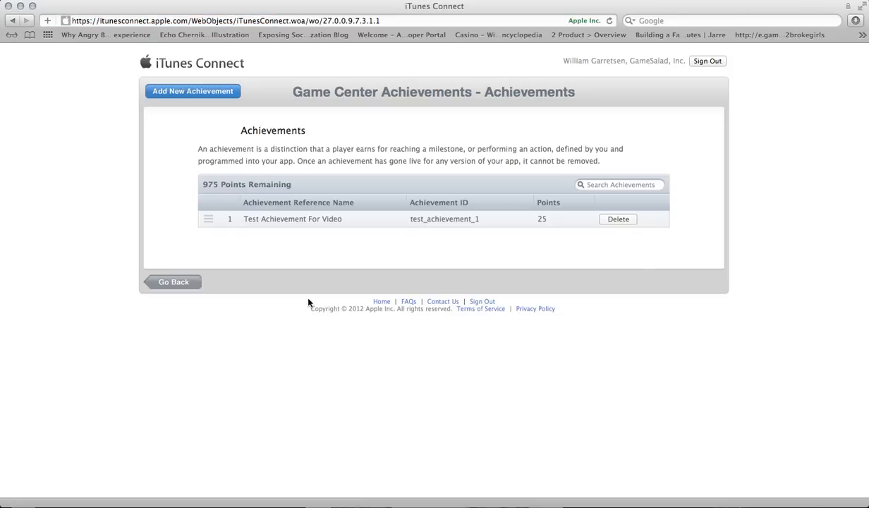
pyautogui.moveTo(212, 218)
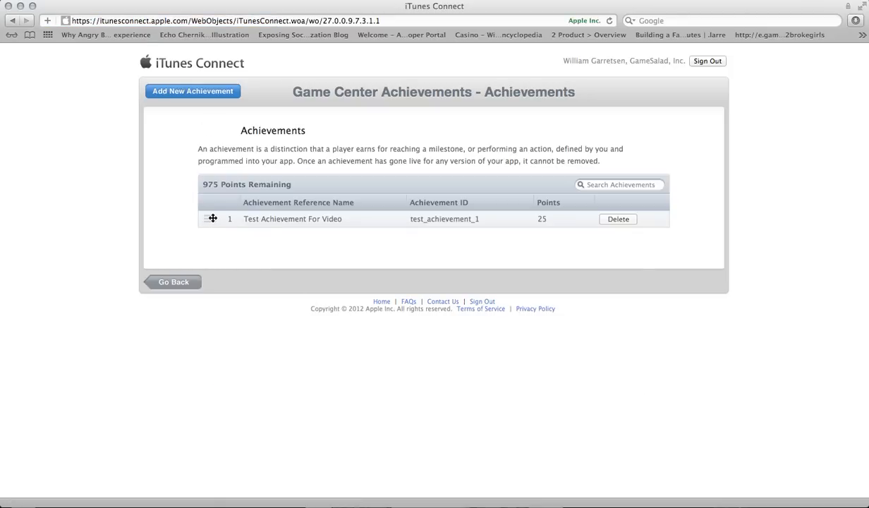
pyautogui.moveTo(564, 244)
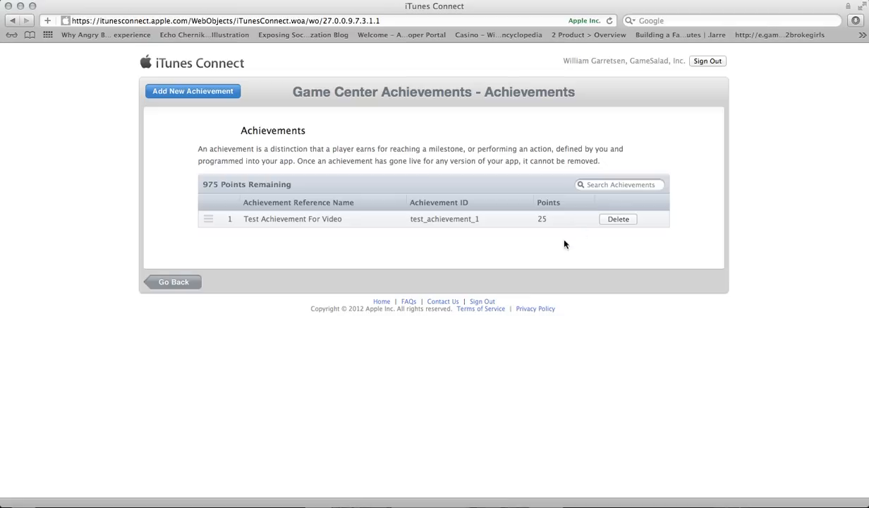
pyautogui.moveTo(422, 244)
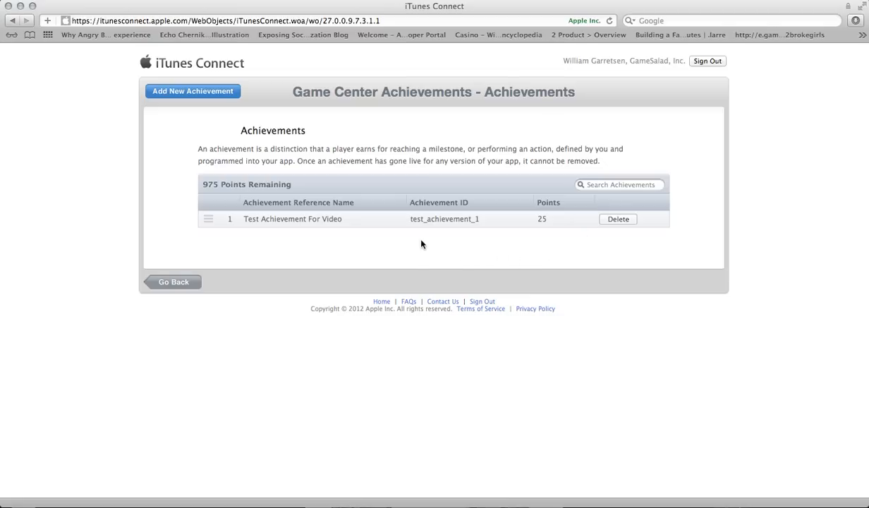
pyautogui.moveTo(409, 224)
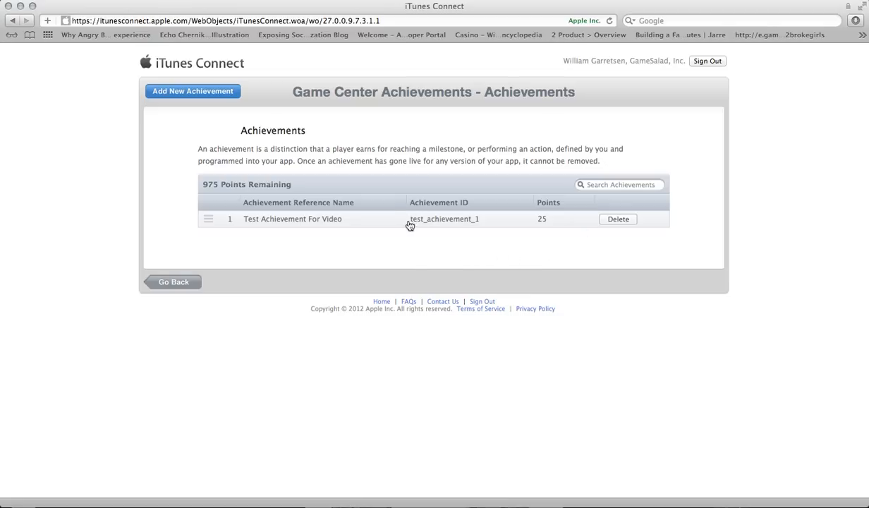
pyautogui.moveTo(444, 228)
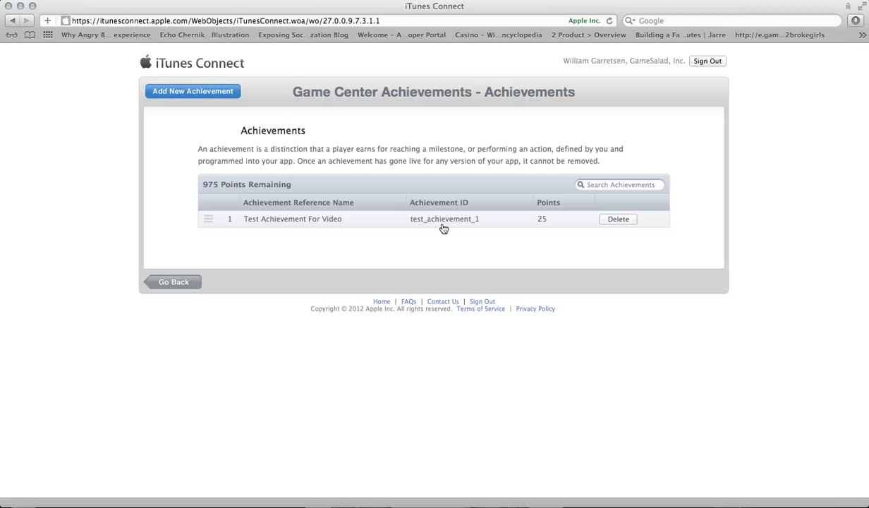
pyautogui.moveTo(468, 225)
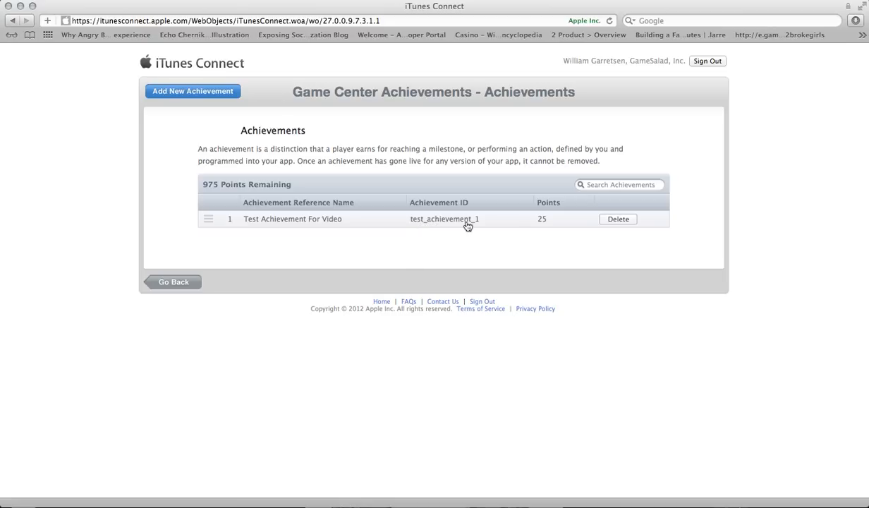
pyautogui.moveTo(416, 228)
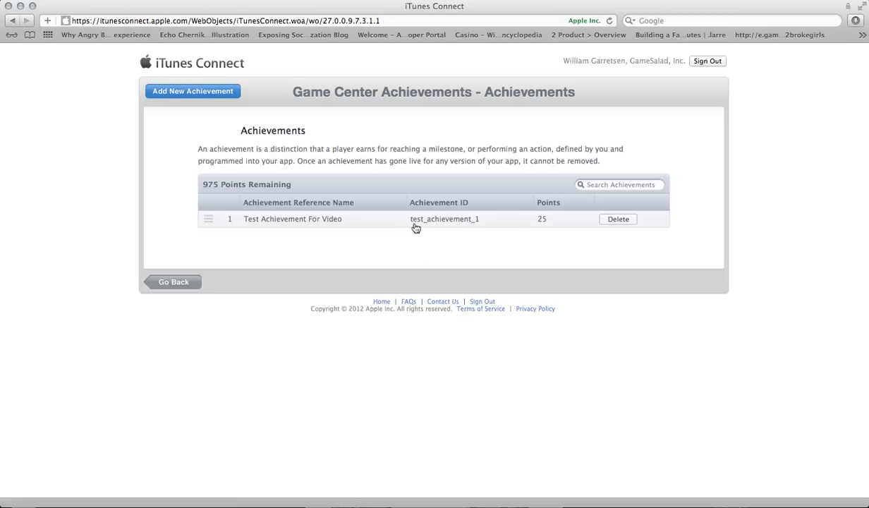